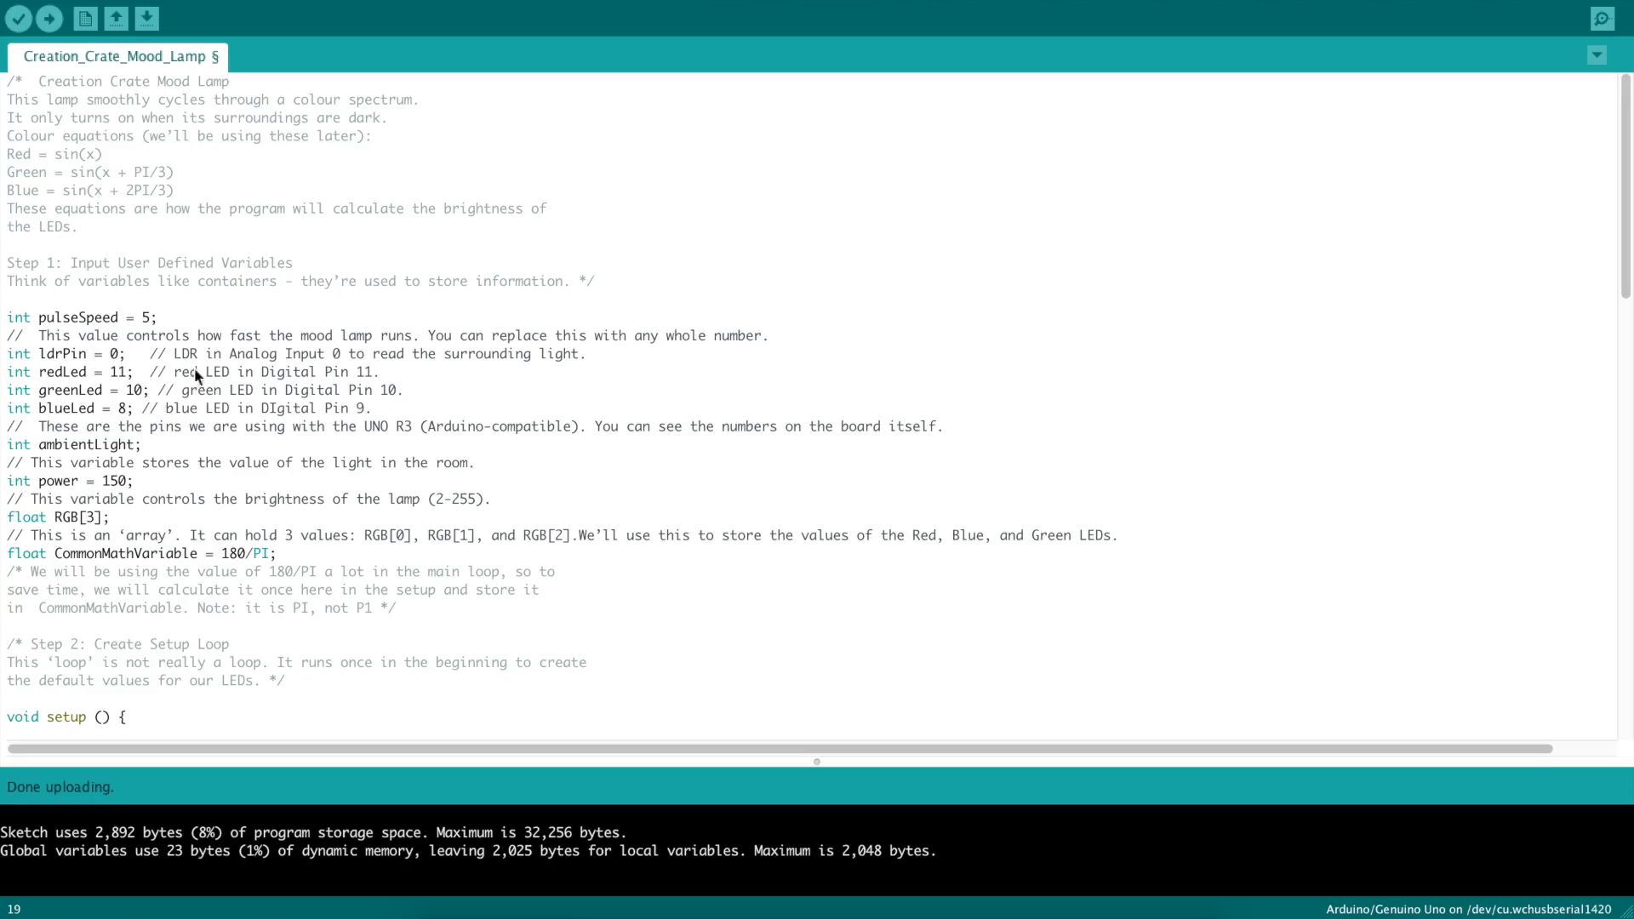
mouse_move(73, 373)
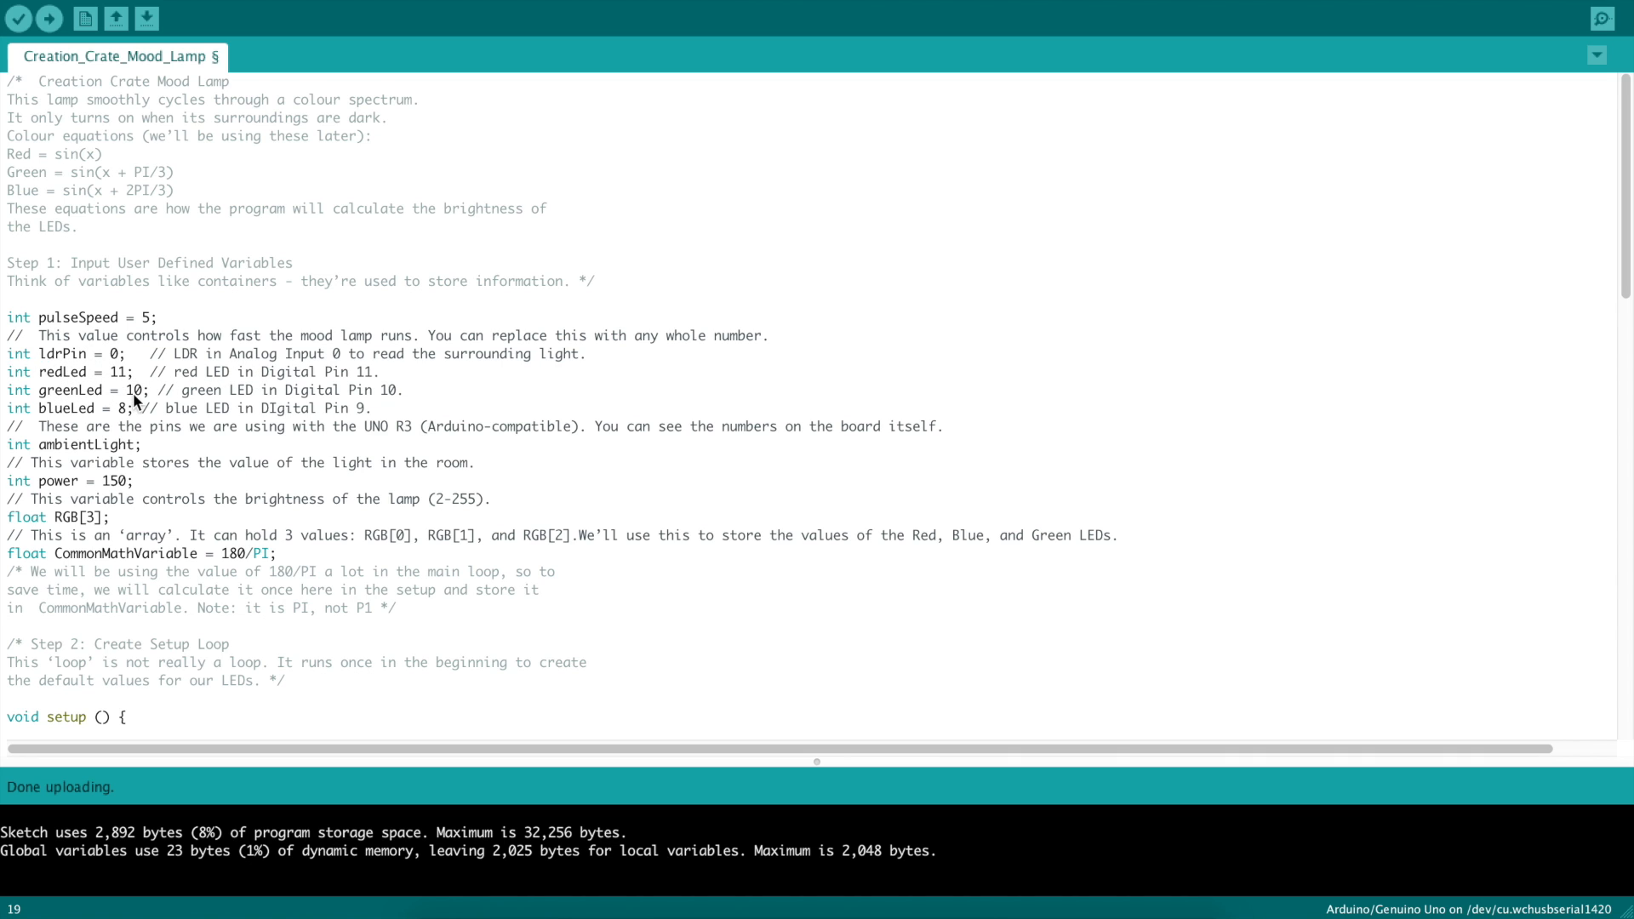
scroll("down", 3)
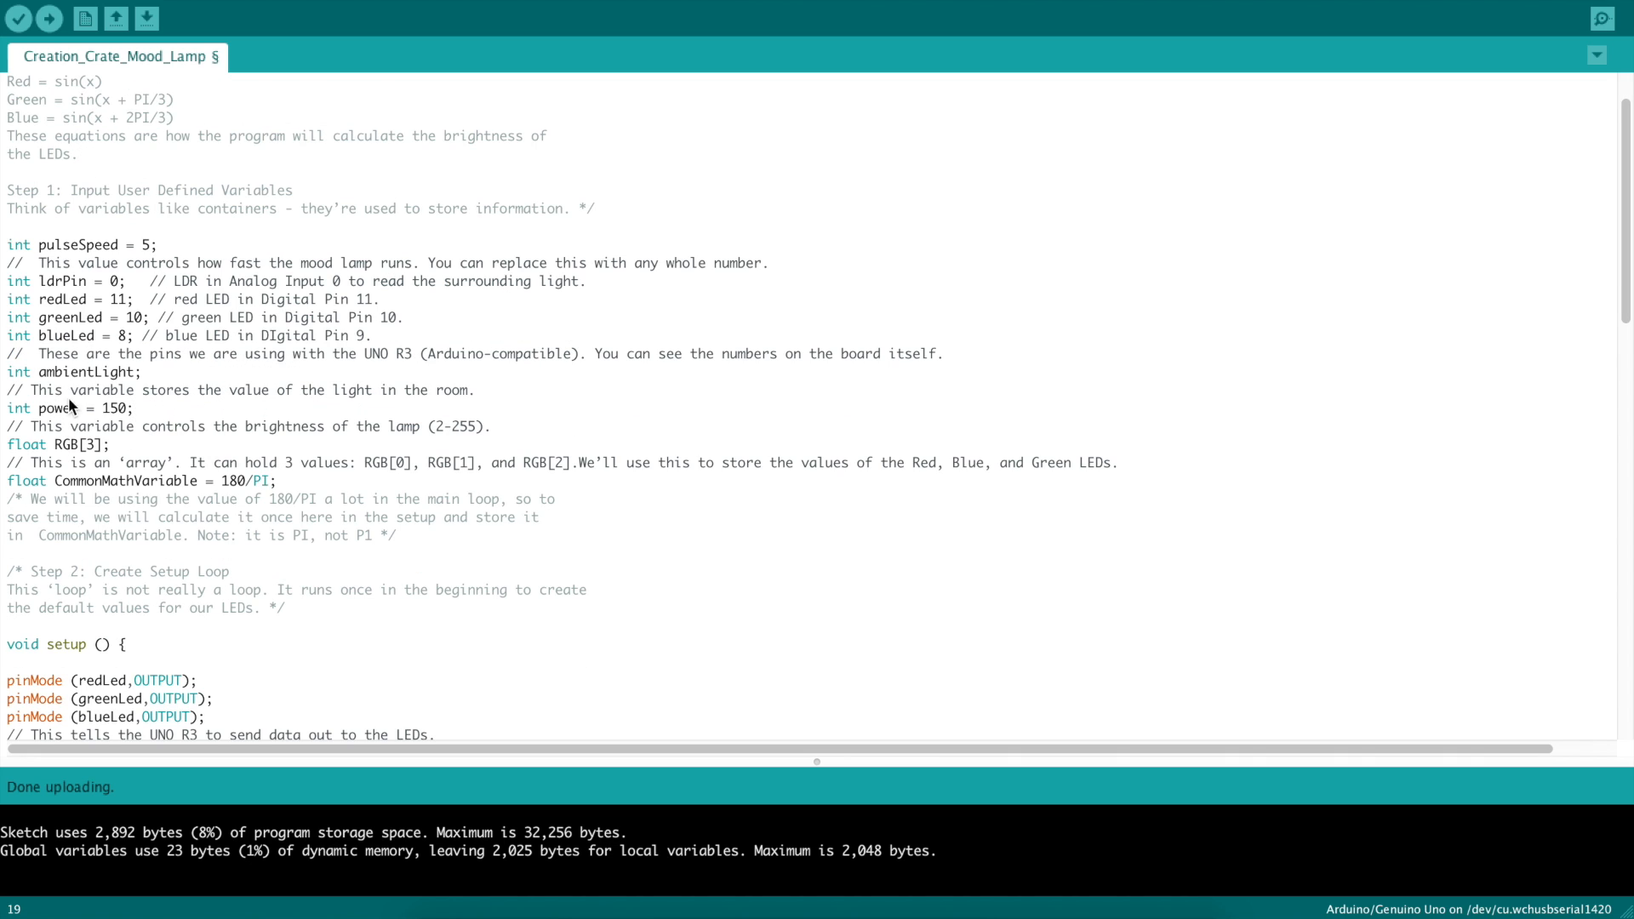
mouse_move(110, 413)
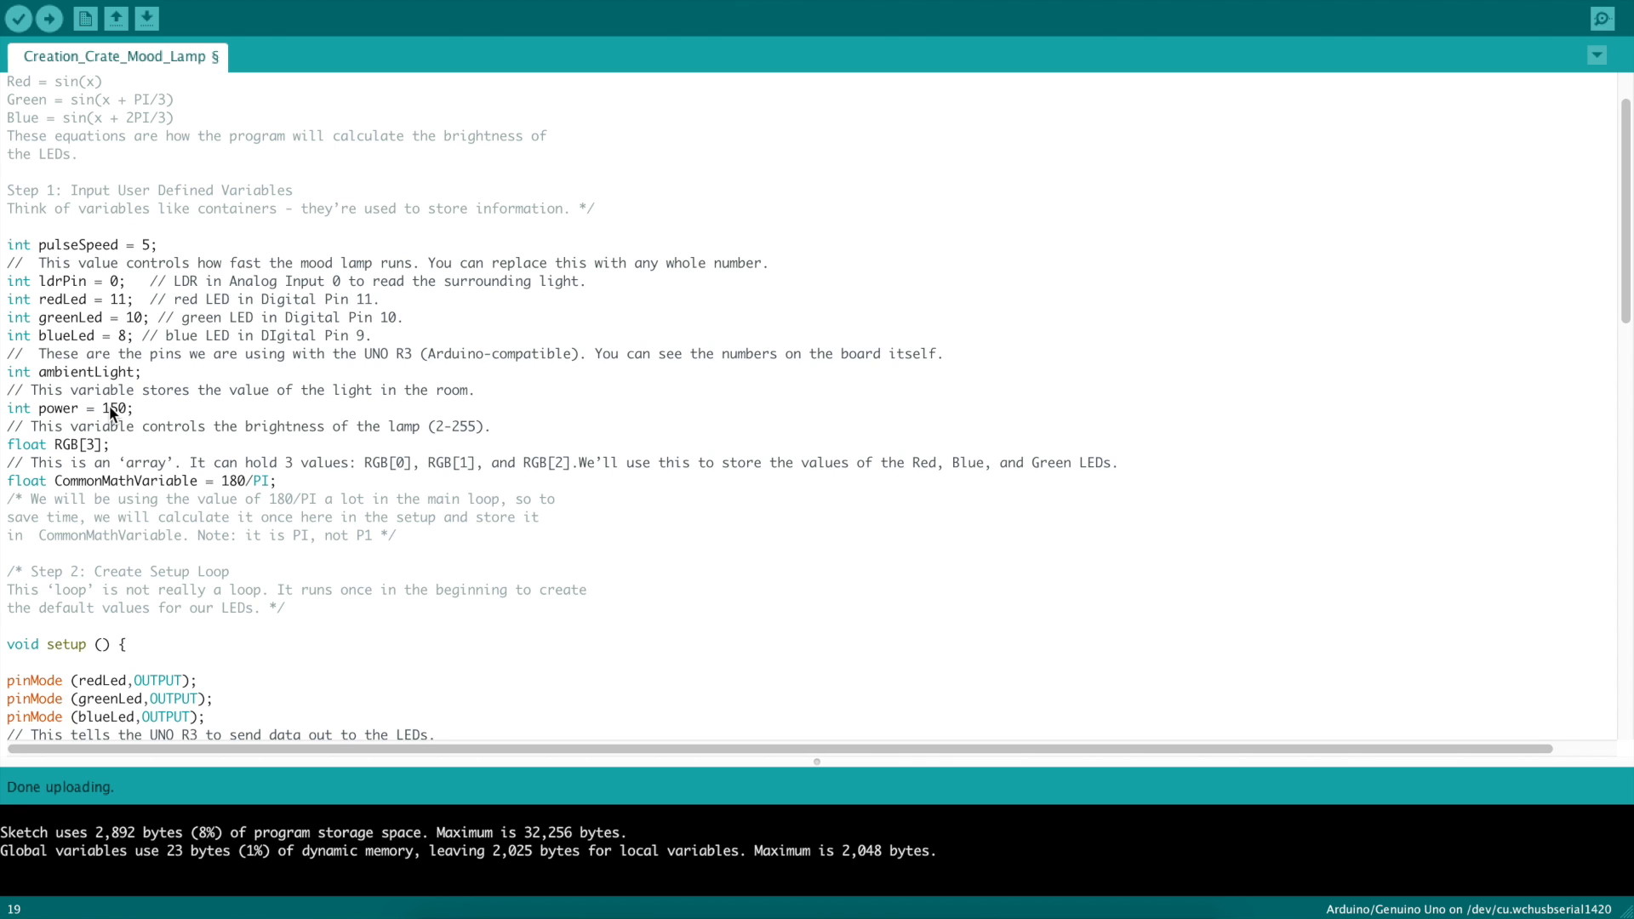
scroll("down", 3)
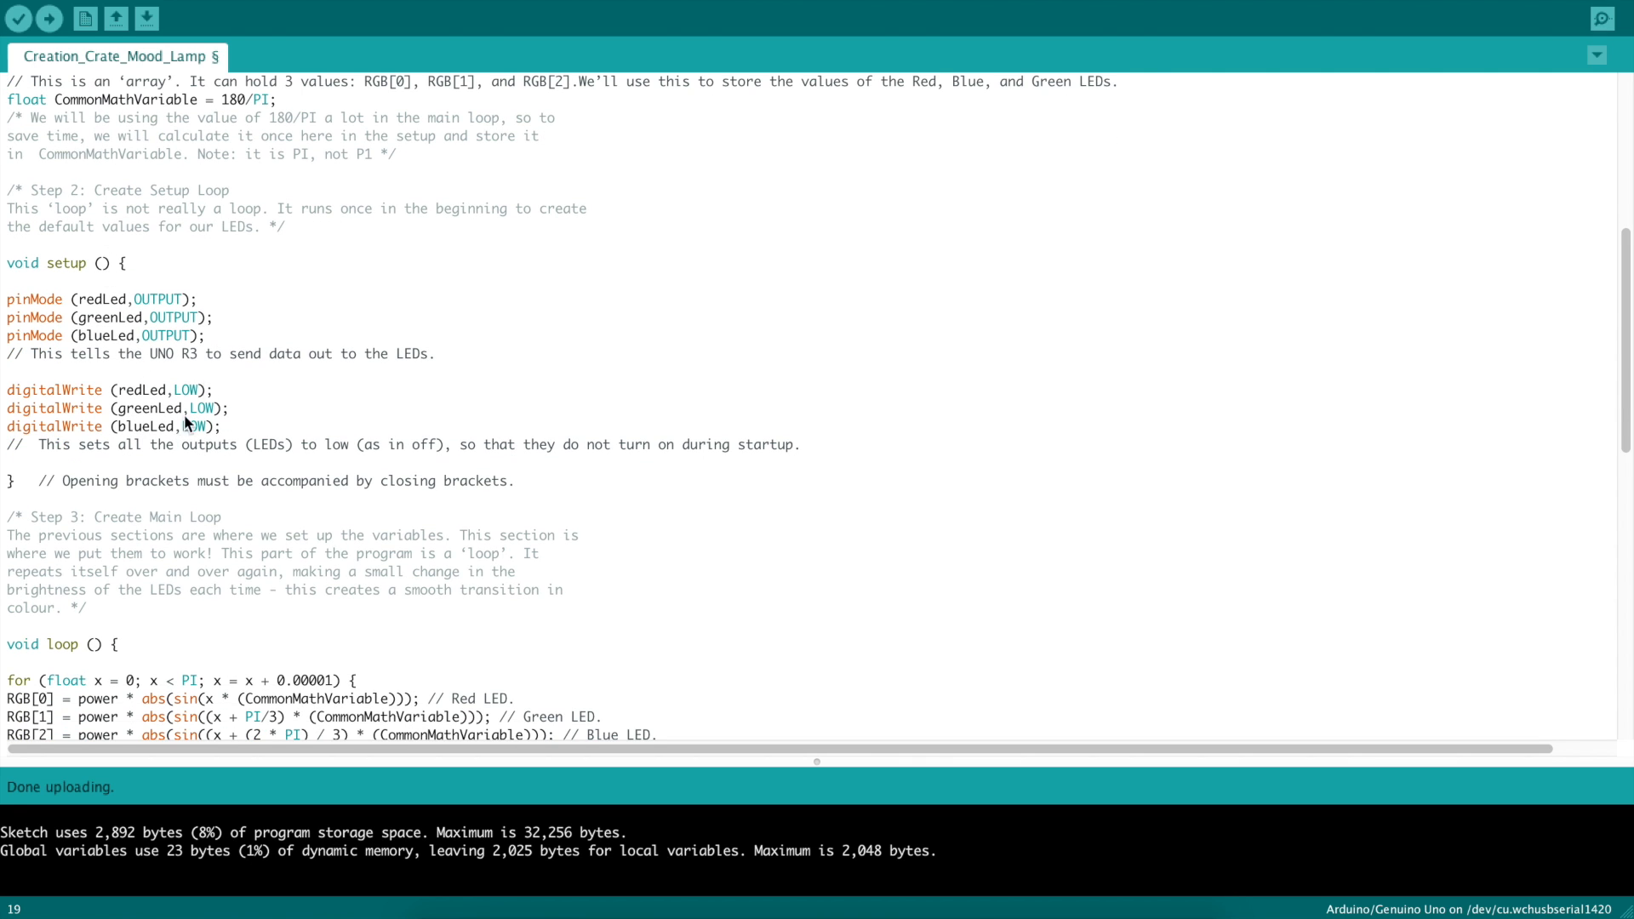
scroll("down", 3)
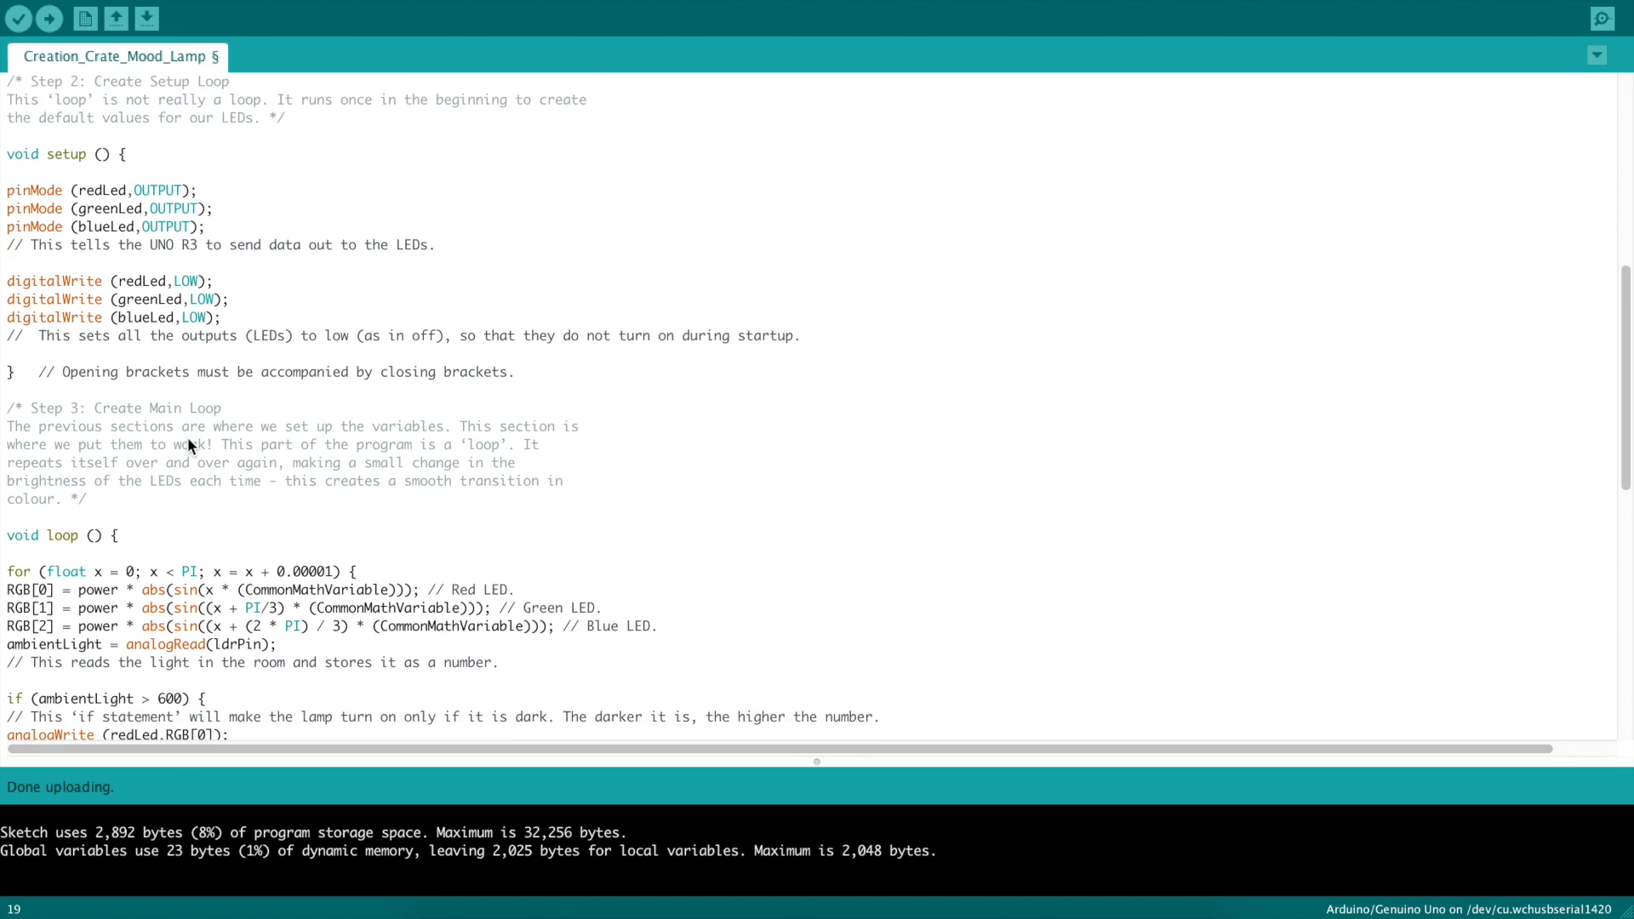
scroll("down", 3)
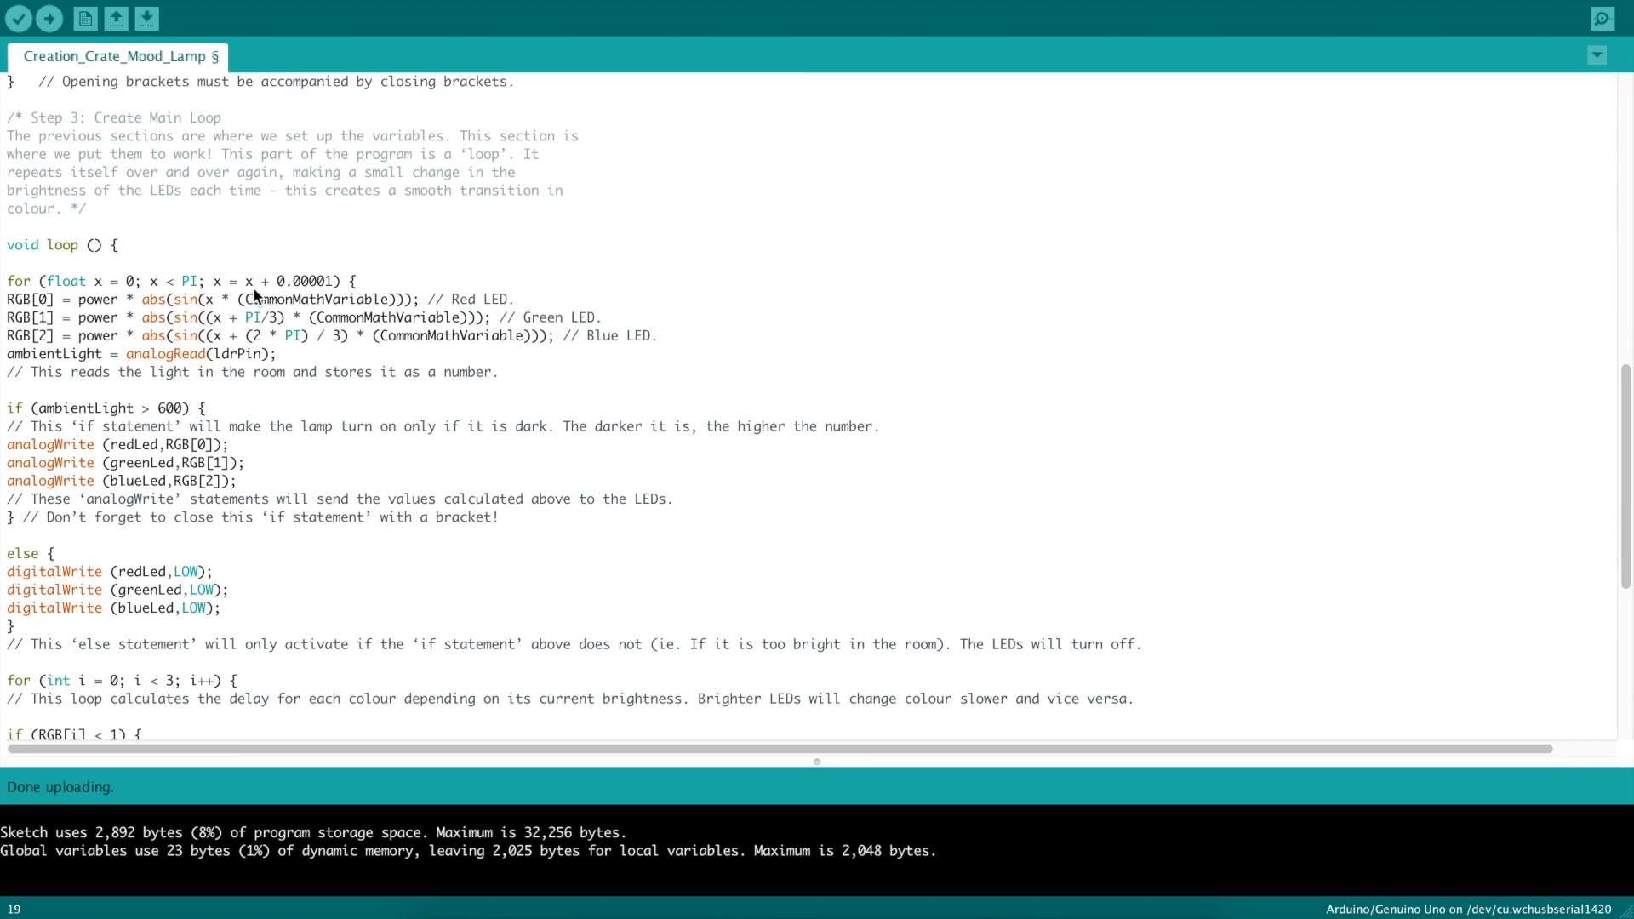
scroll("down", 3)
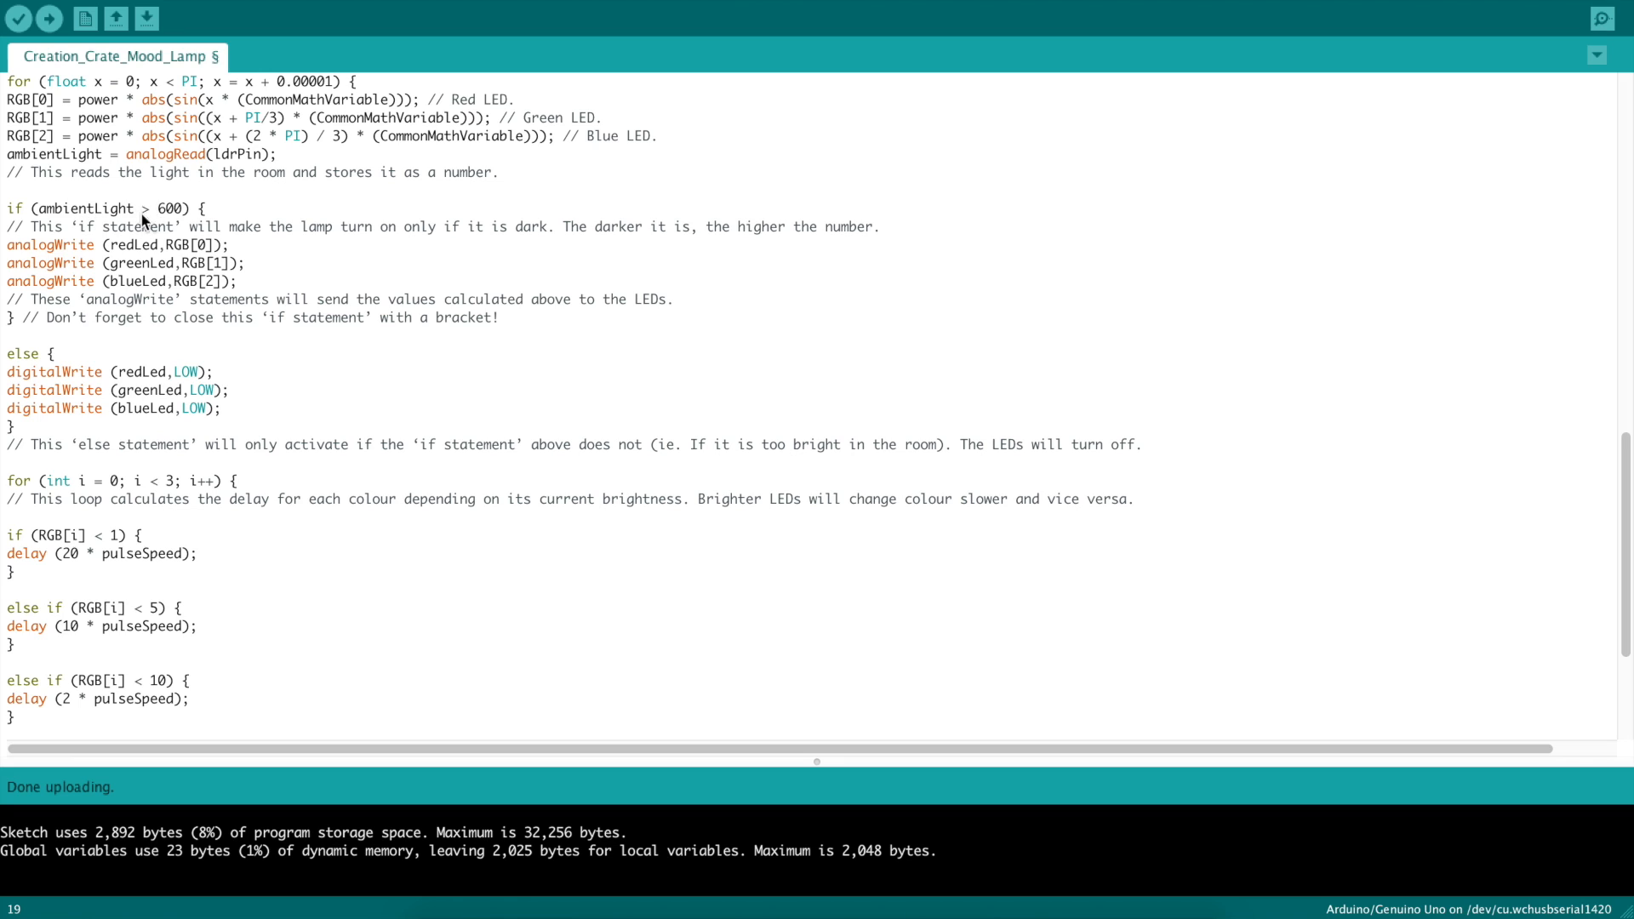
mouse_move(190, 229)
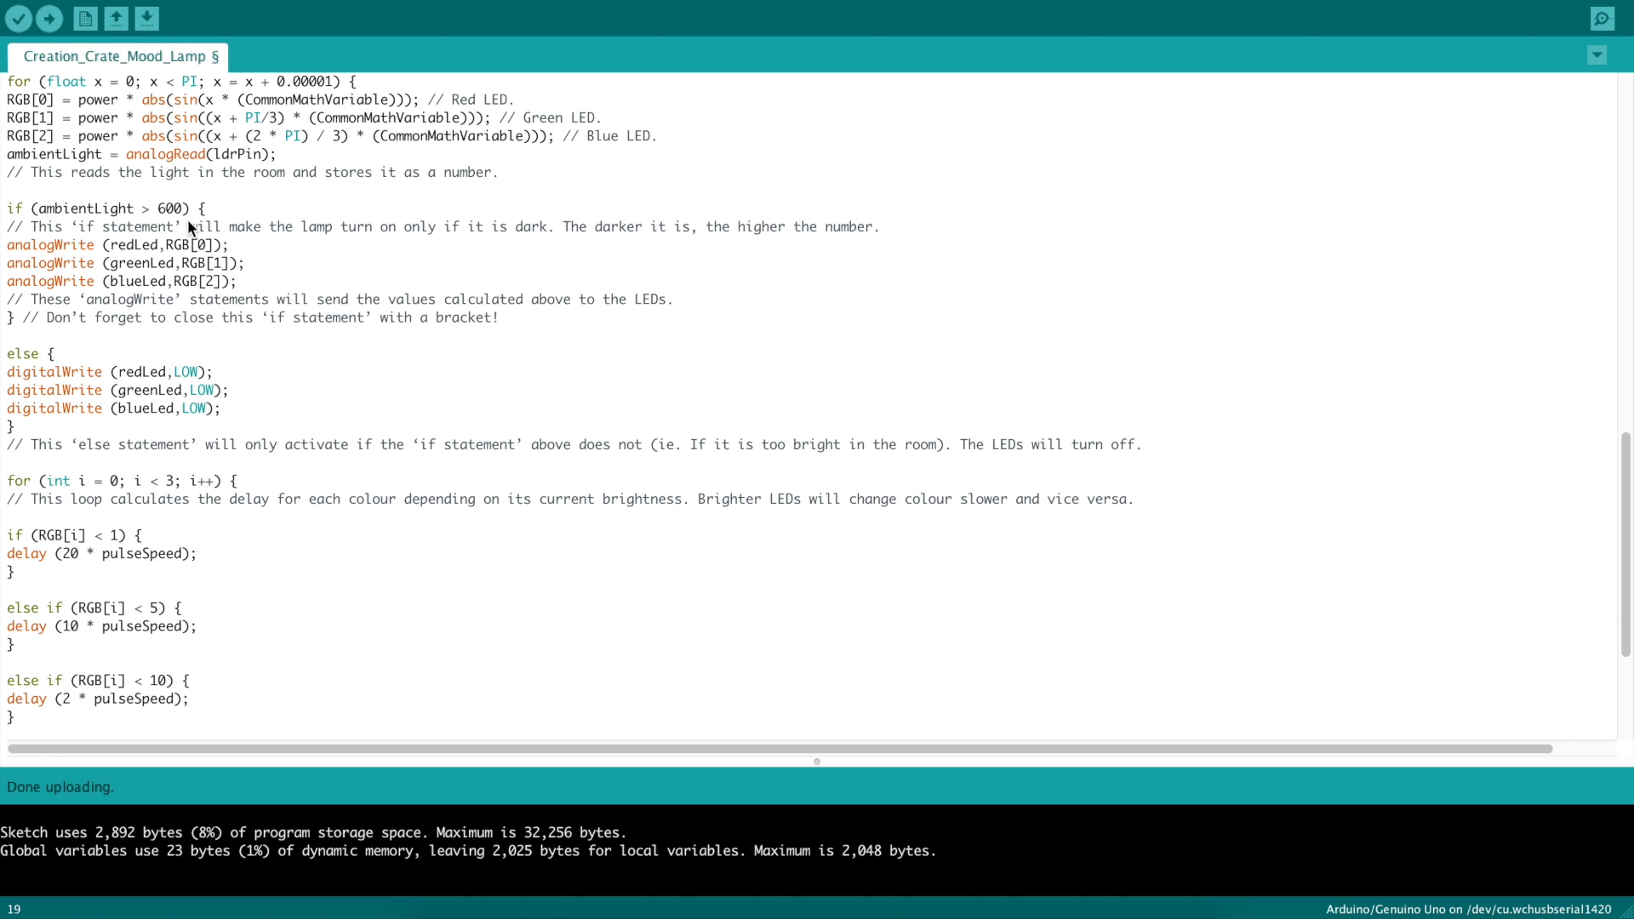
mouse_move(114, 346)
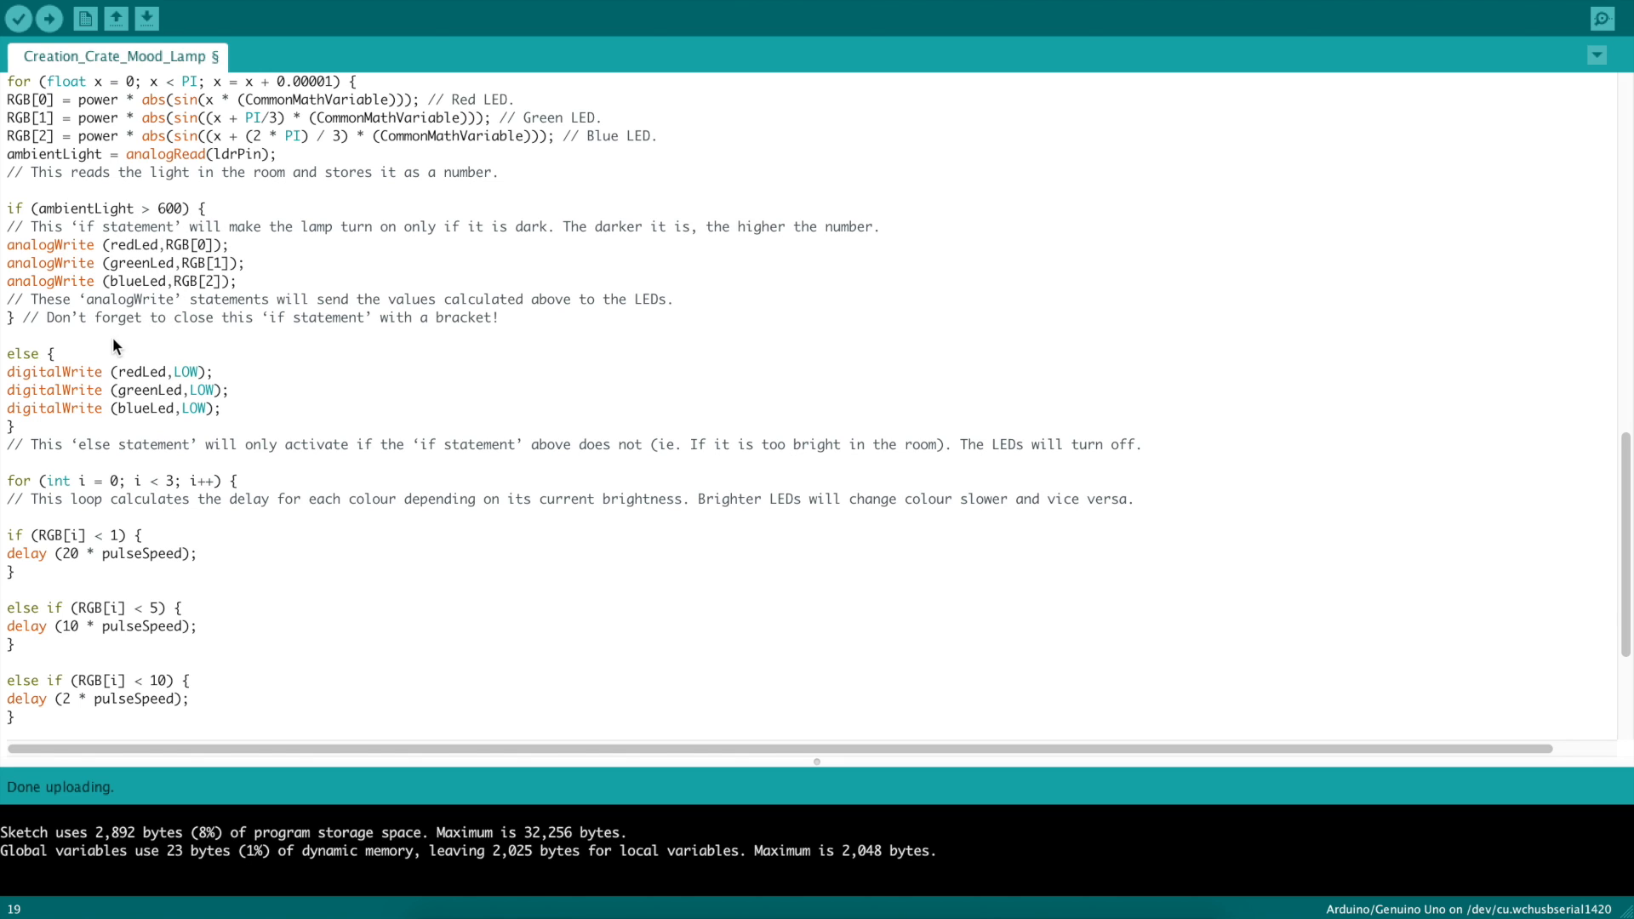
scroll("down", 3)
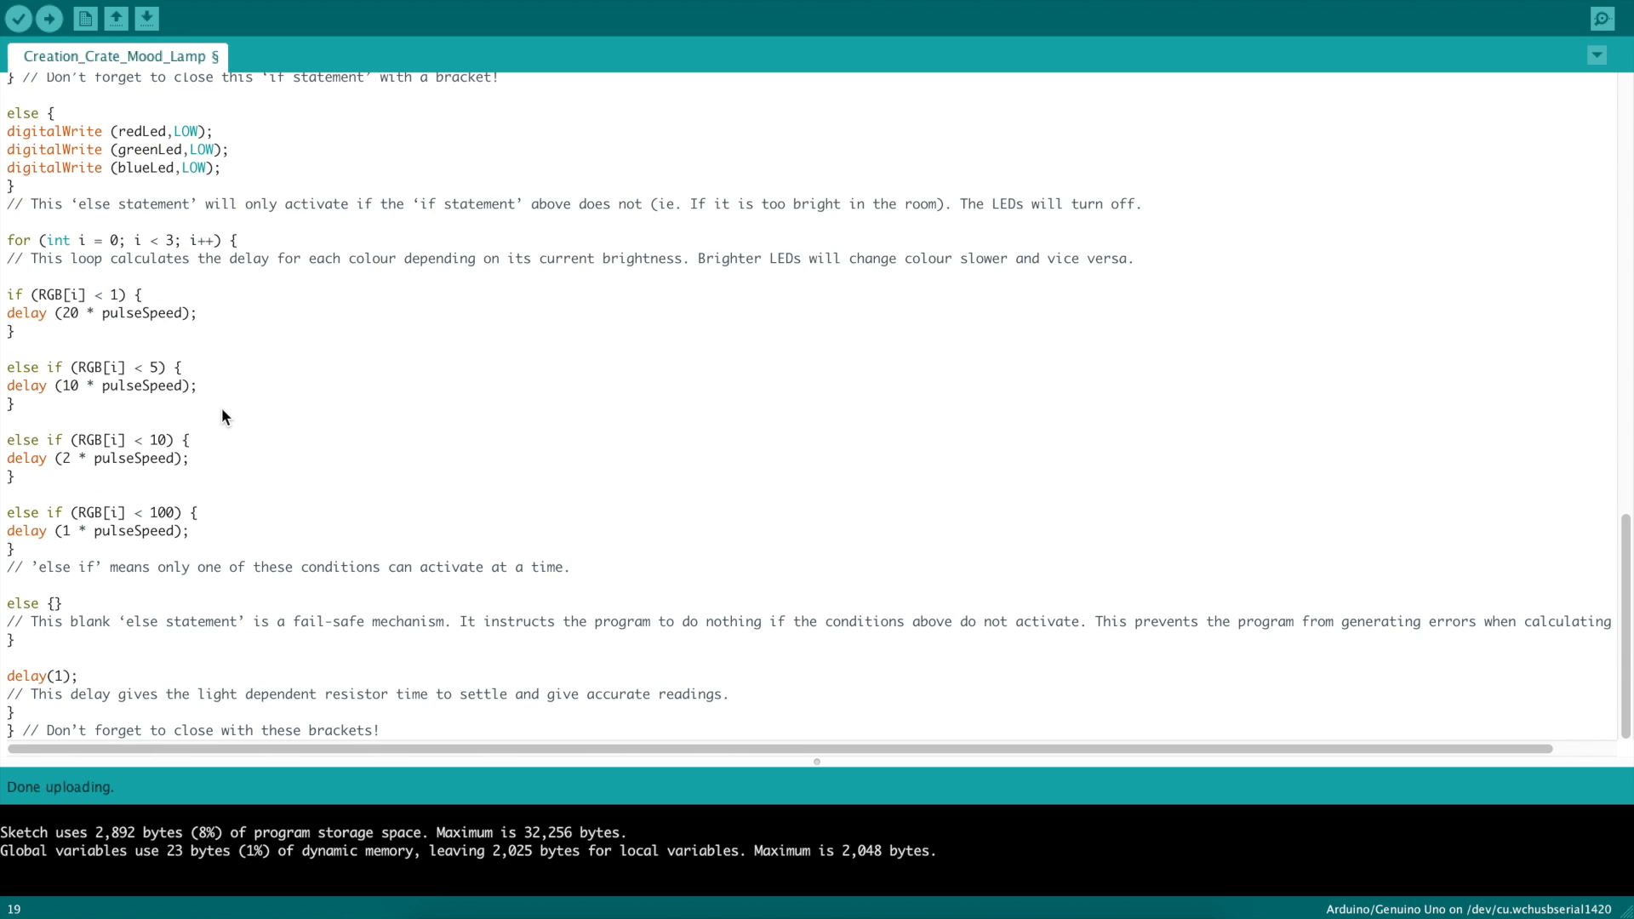
scroll("up", 3)
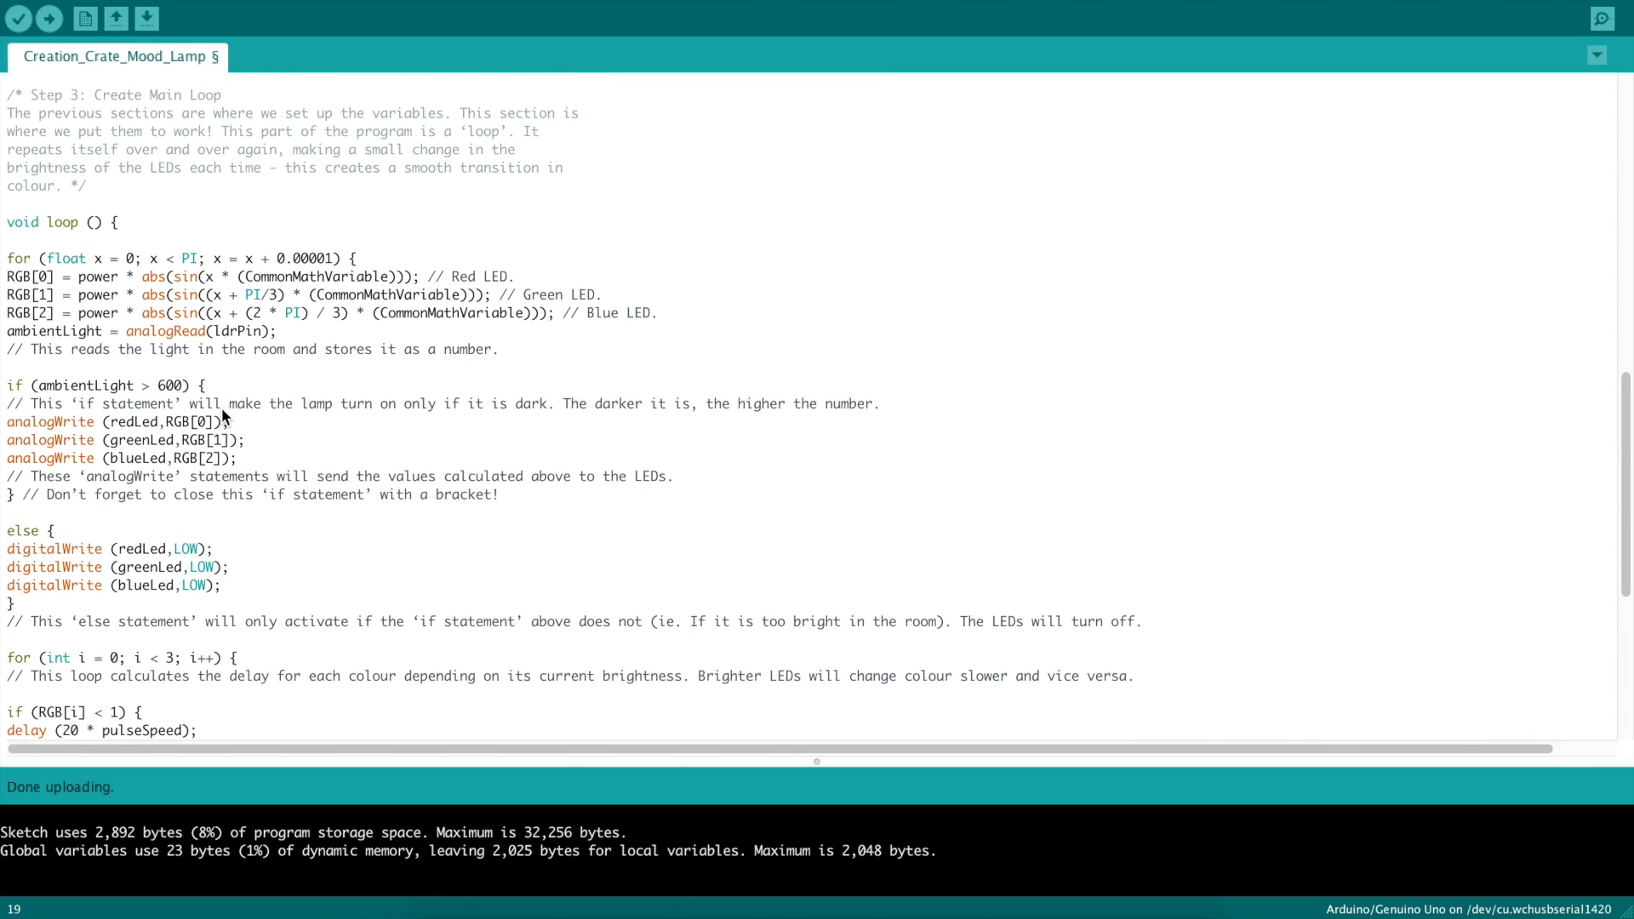
scroll("up", 3)
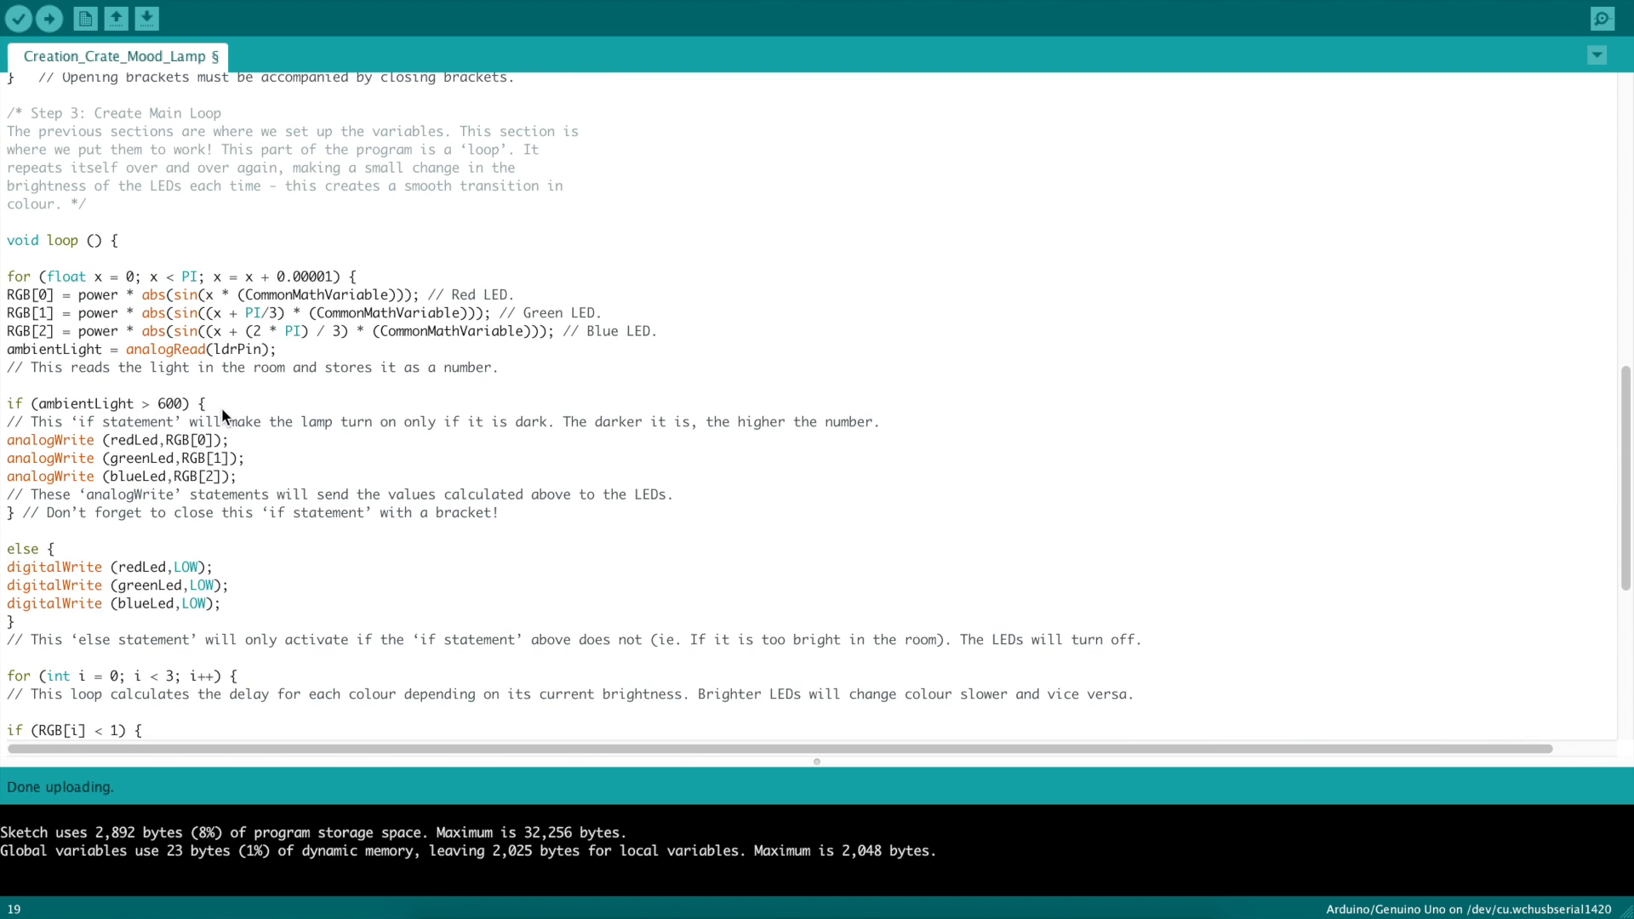
scroll("up", 3)
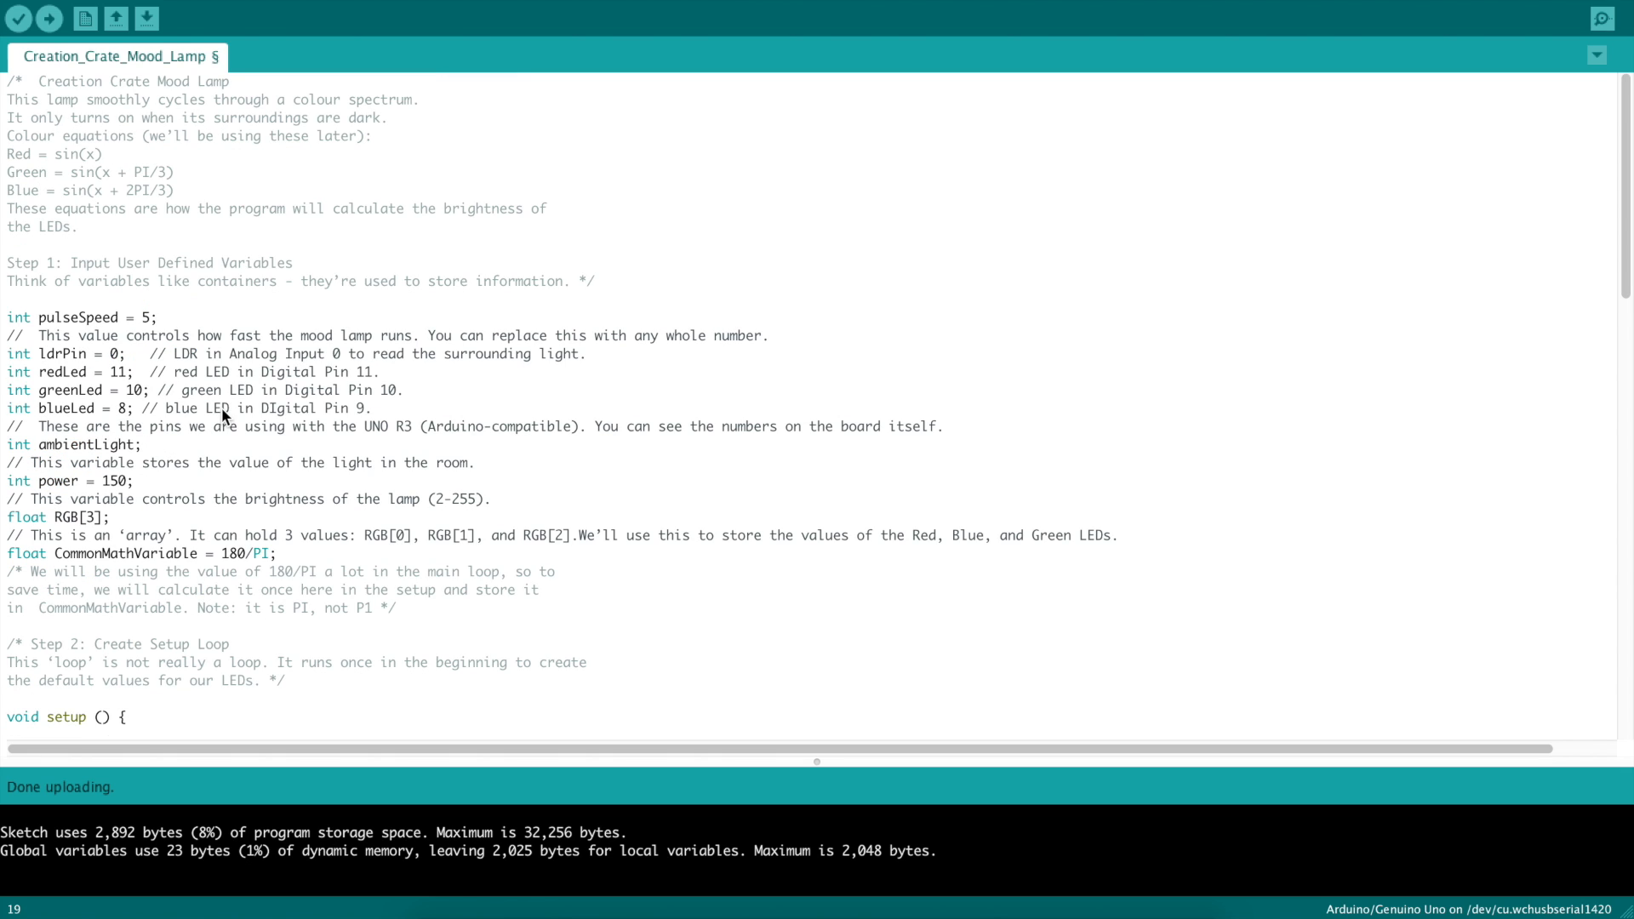